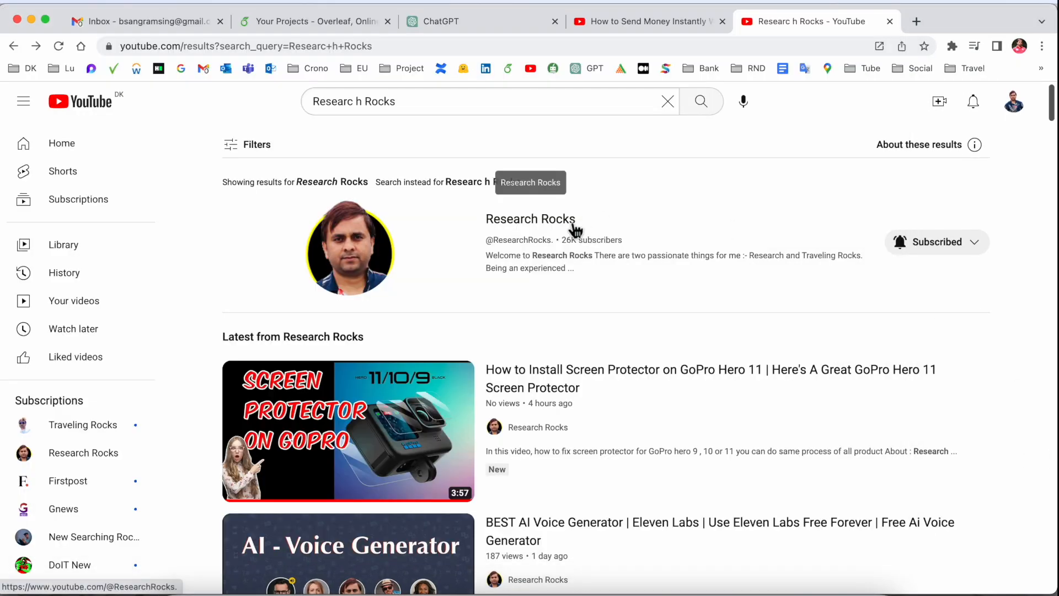
- Visit the Research Rocks channel, then search Google for 'LaTeX - Mac' in a new tab
{"action": "left_click", "coordinate": [530, 219]}
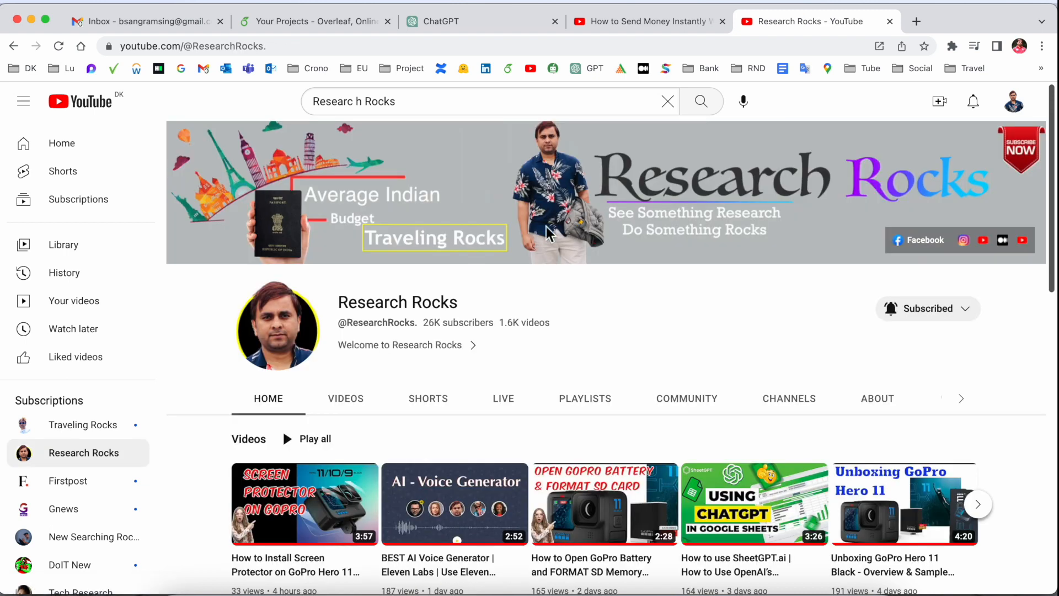
{"action": "left_click", "coordinate": [916, 21]}
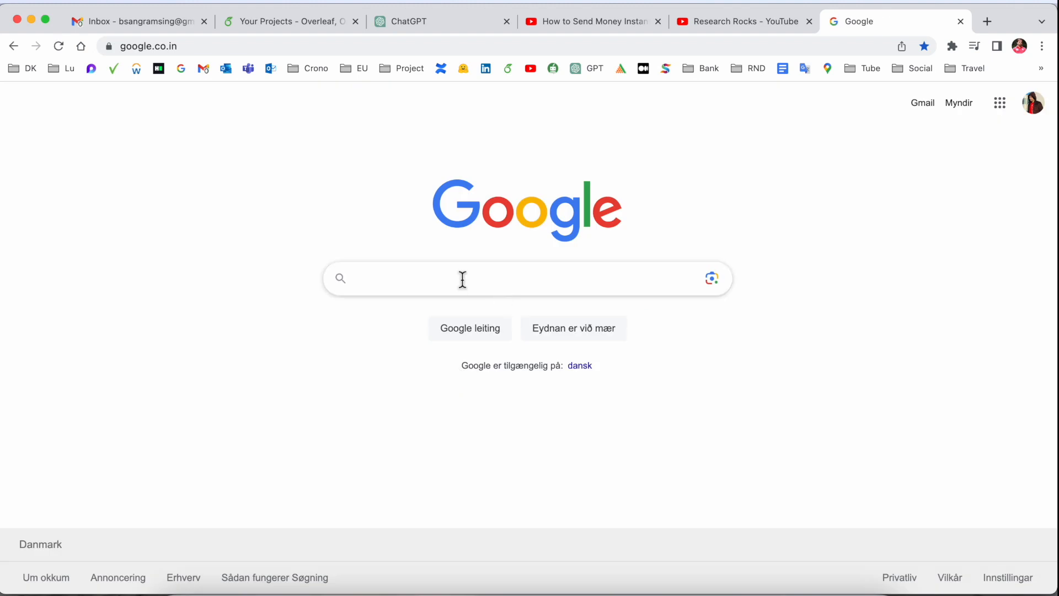
{"action": "type", "text": "LaTeX - Mac"}
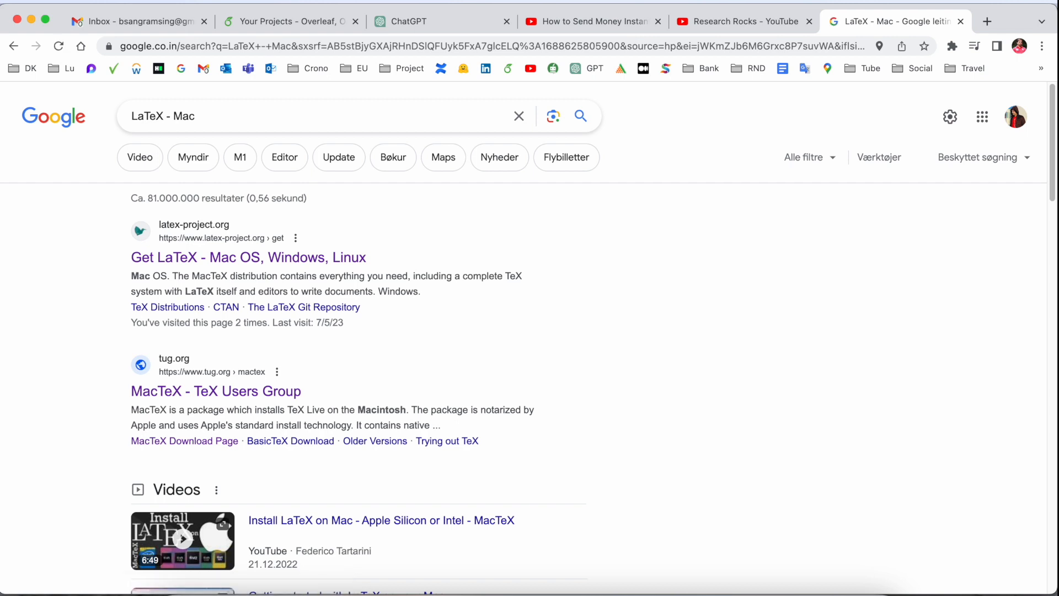
- From latex-project.org's Get LaTeX page, follow the MacTeX link under TeX Distributions to tug.org
{"action": "left_click", "coordinate": [247, 257]}
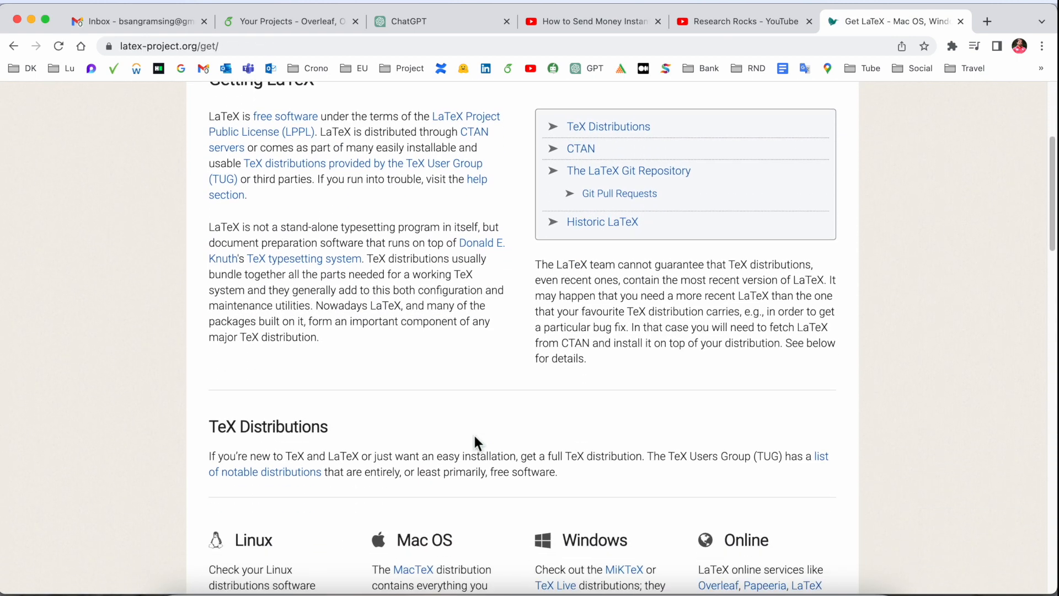
{"action": "scroll", "scroll_direction": "down", "scroll_amount": 3}
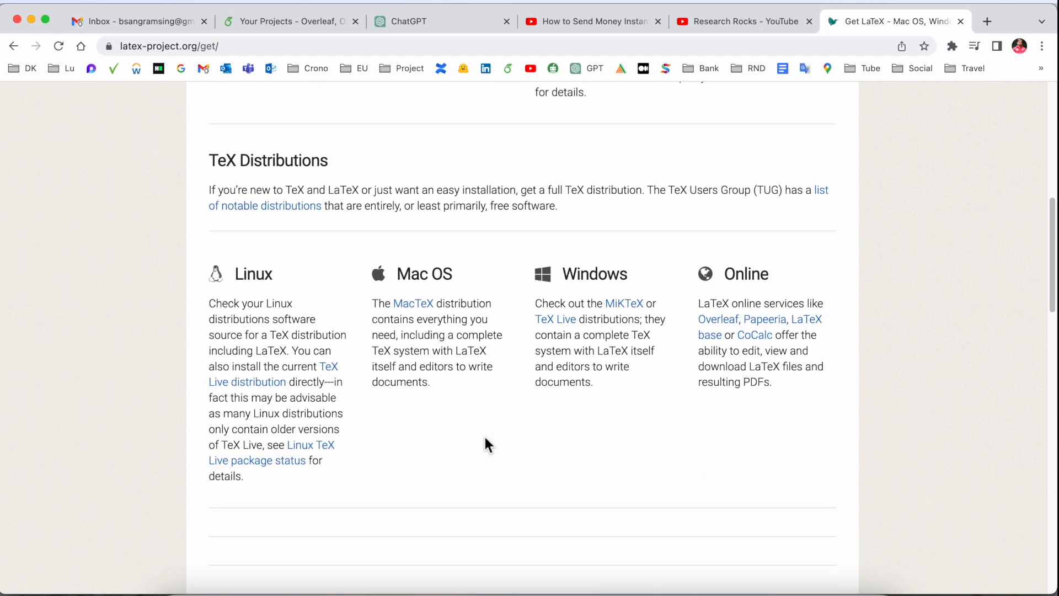
{"action": "mouse_move", "coordinate": [262, 305]}
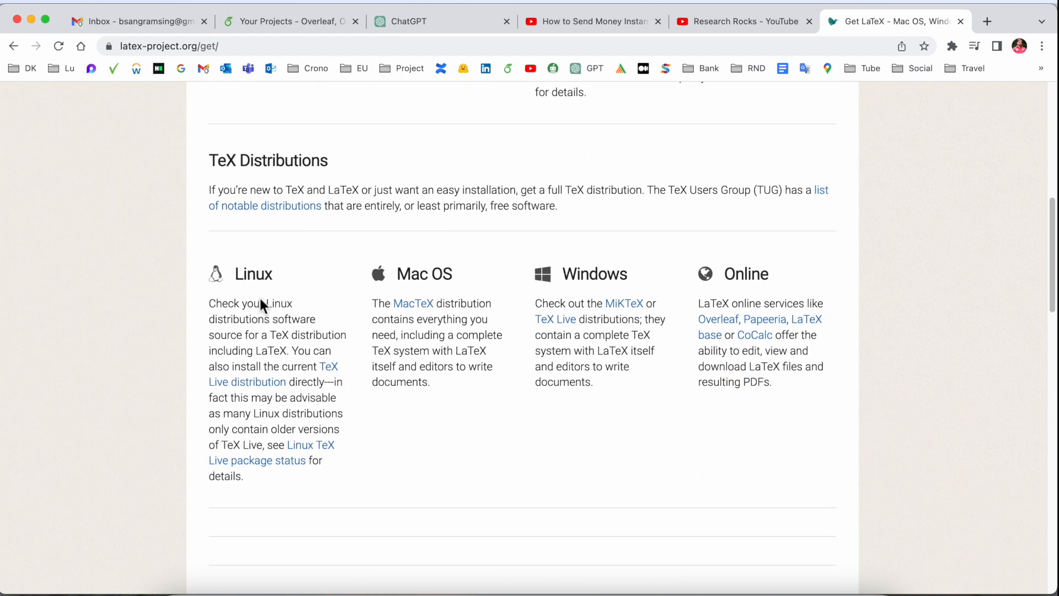
{"action": "double_click", "coordinate": [252, 273]}
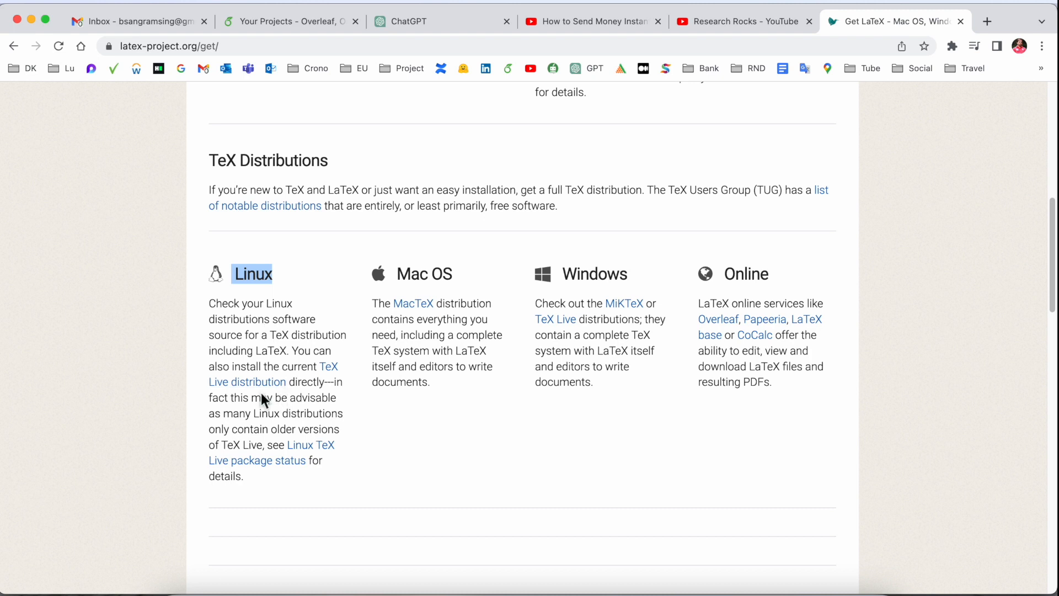
{"action": "mouse_move", "coordinate": [637, 285]}
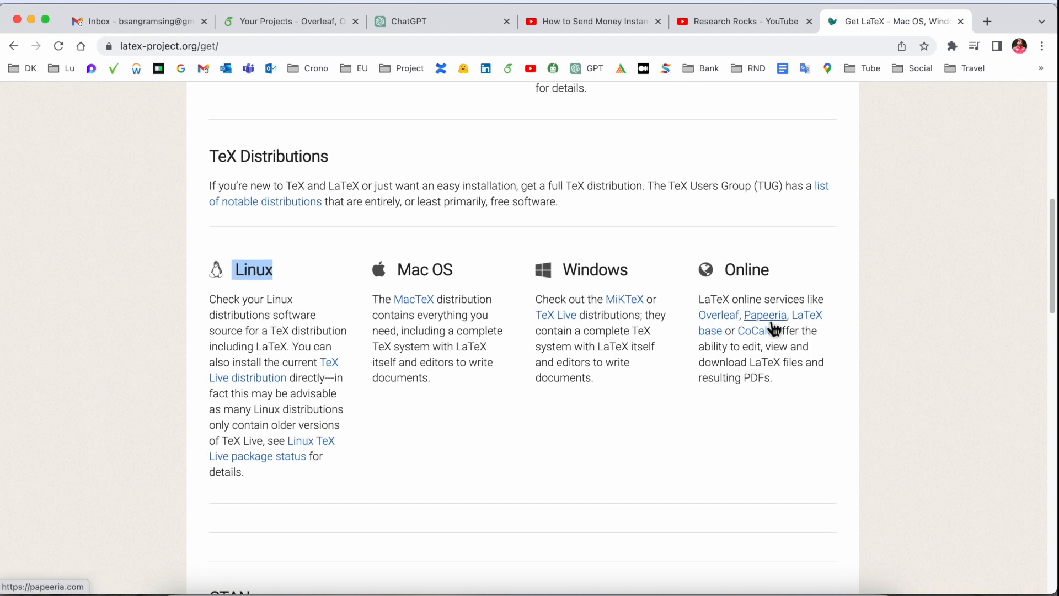
{"action": "mouse_move", "coordinate": [753, 334]}
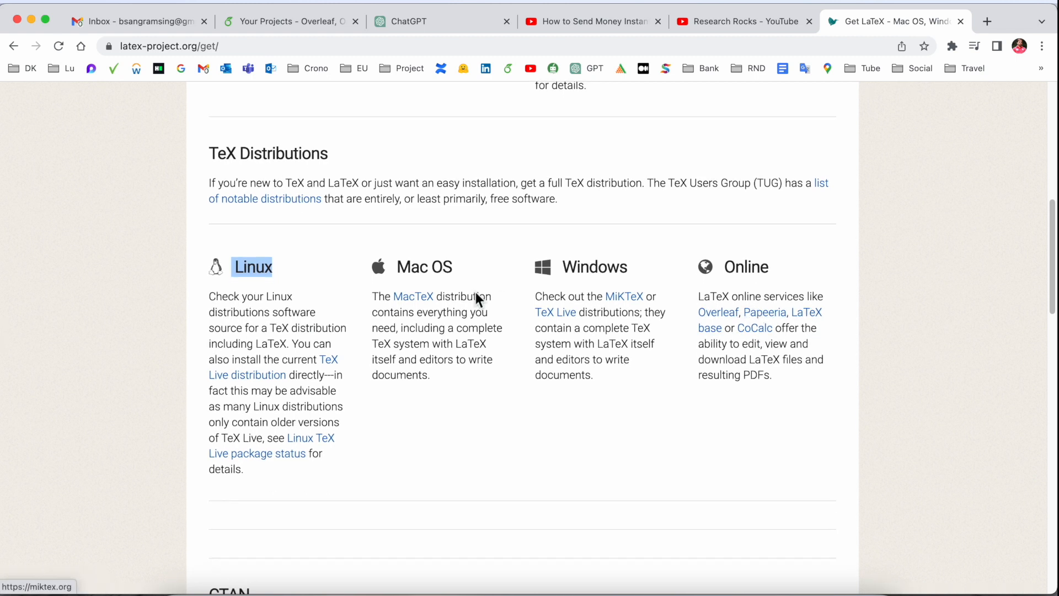
{"action": "mouse_move", "coordinate": [412, 295]}
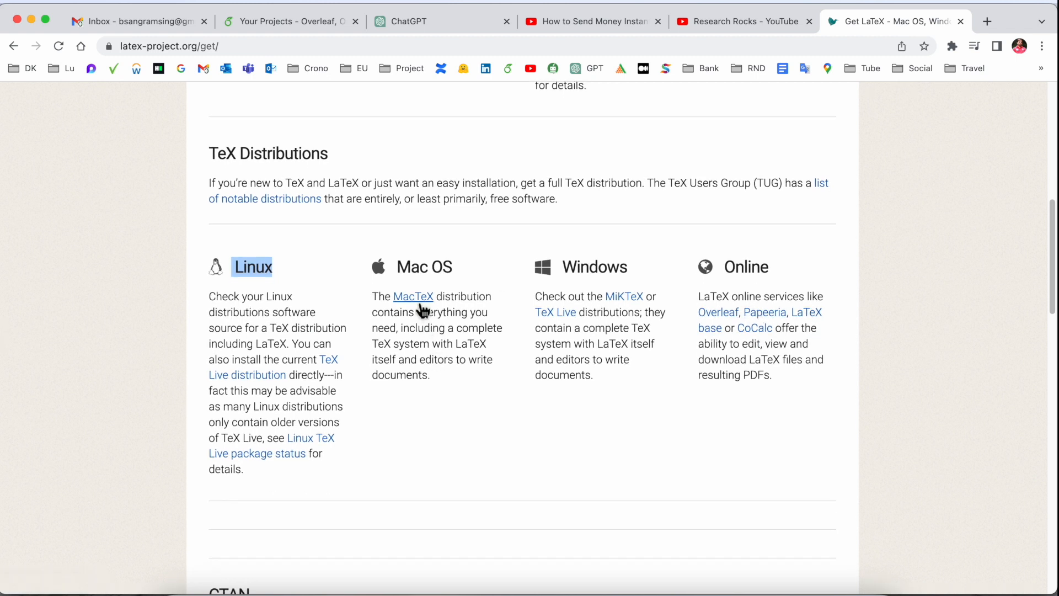
{"action": "left_click", "coordinate": [411, 295]}
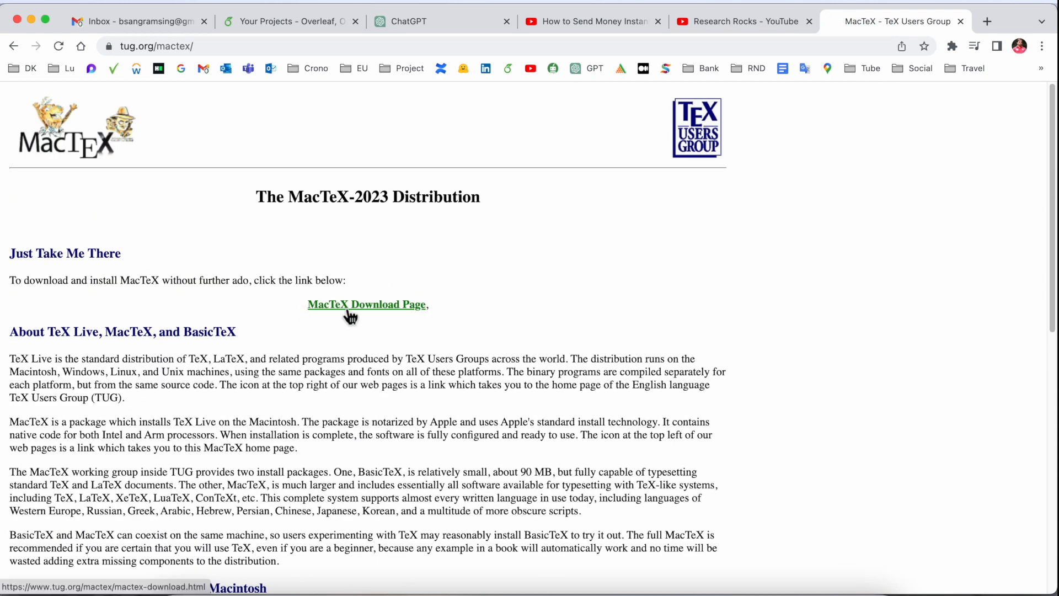
- Go to the MacTeX download page and download the 5.2 GB MacTeX.pkg installer
{"action": "left_click", "coordinate": [367, 304]}
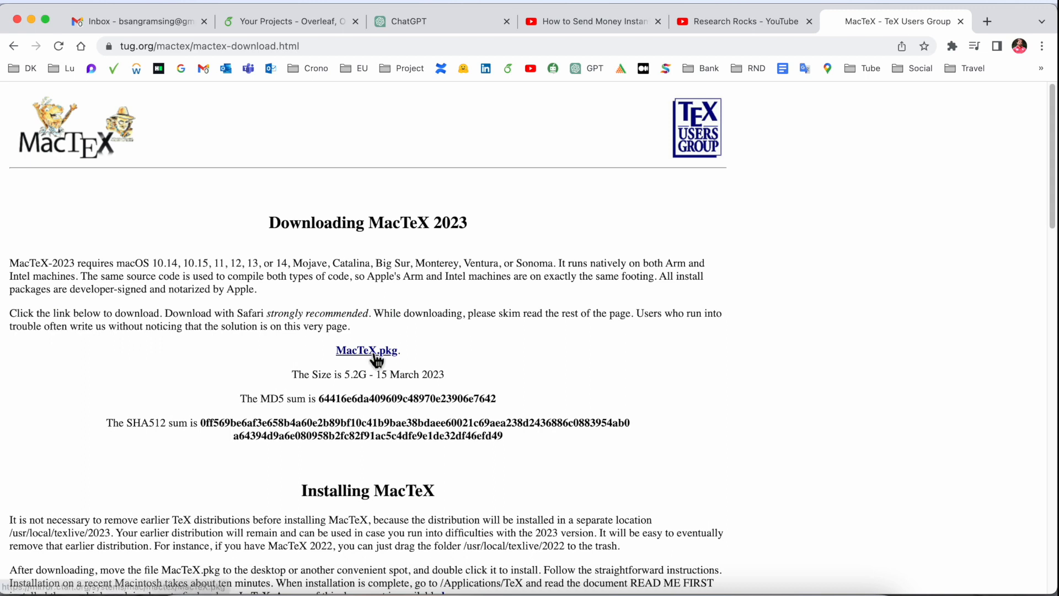
{"action": "mouse_move", "coordinate": [349, 377]}
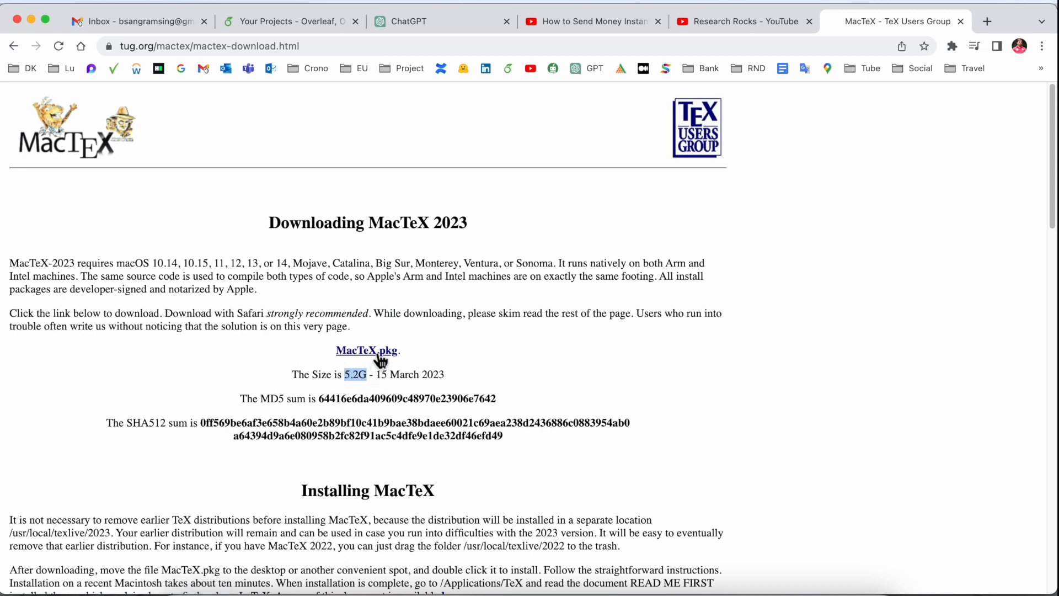
{"action": "left_click", "coordinate": [367, 350]}
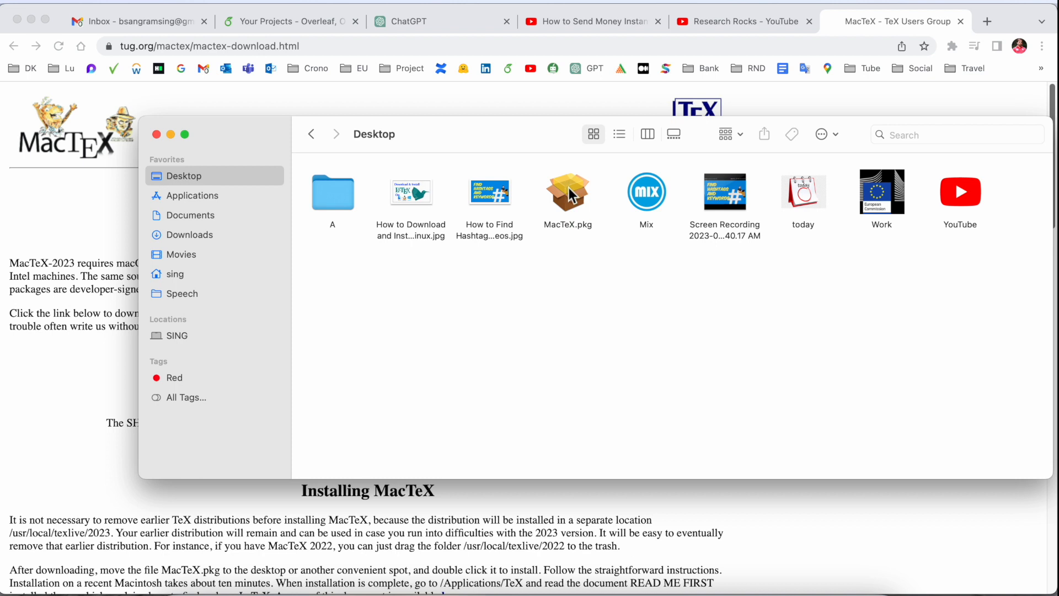
- Launch MacTeX.pkg from the Desktop and accept the license to reach the 8,6 GB standard install
{"action": "left_click", "coordinate": [567, 192]}
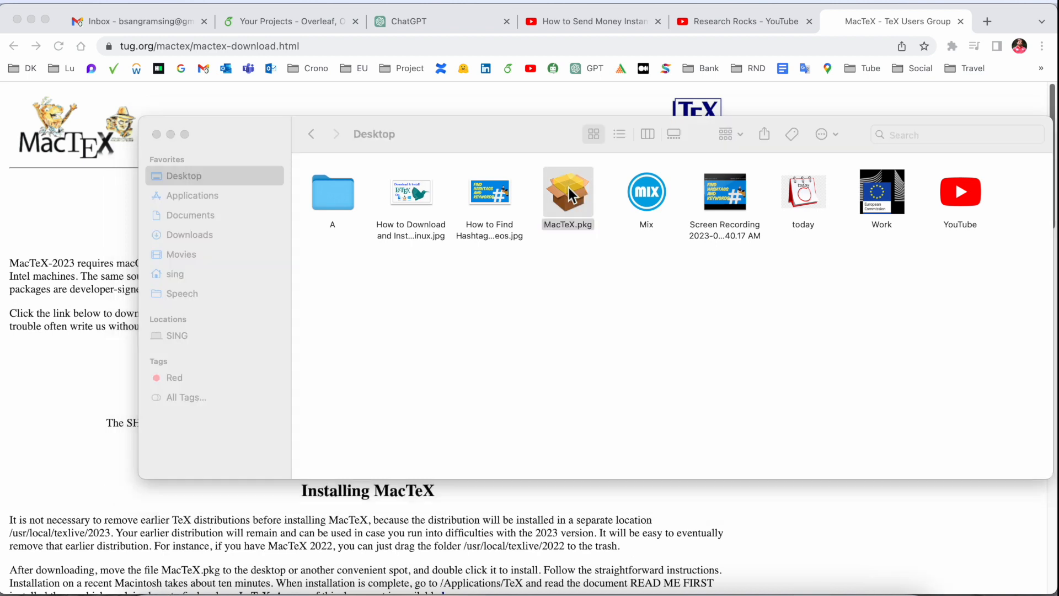
{"action": "double_click", "coordinate": [568, 192]}
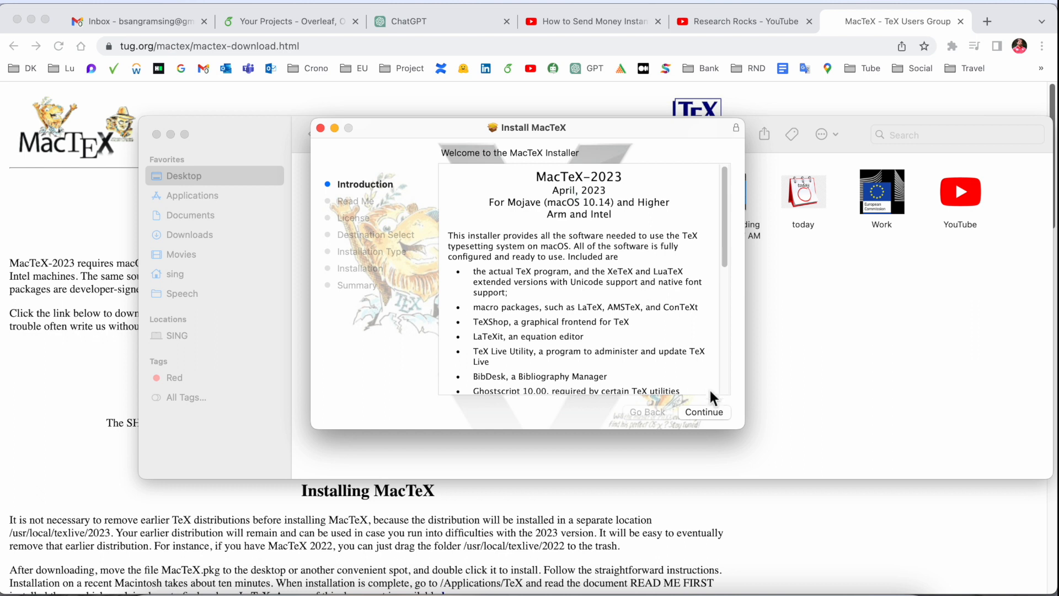
{"action": "left_click", "coordinate": [704, 412]}
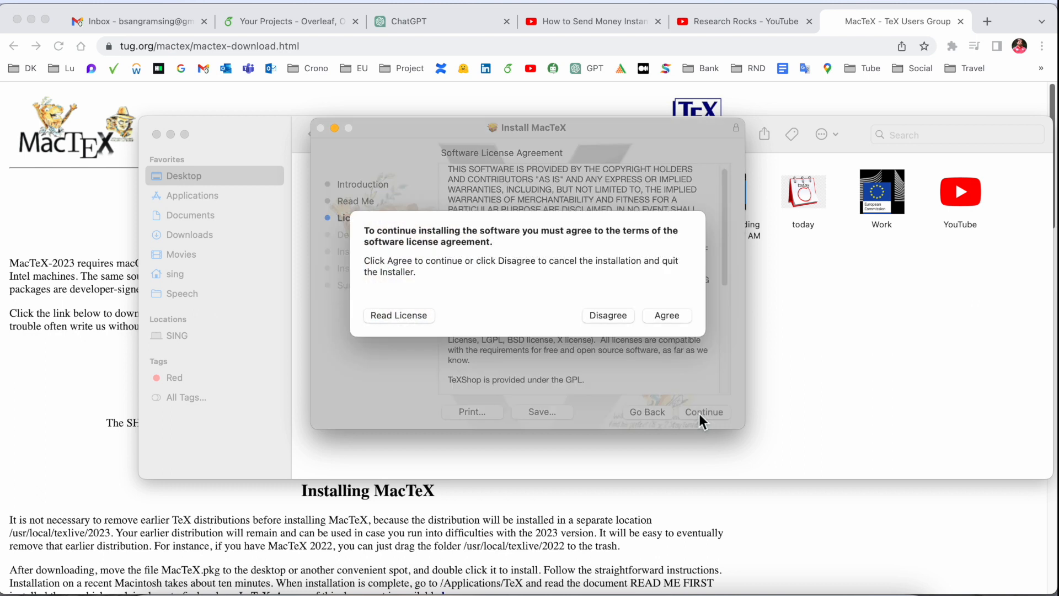
{"action": "left_click", "coordinate": [665, 315]}
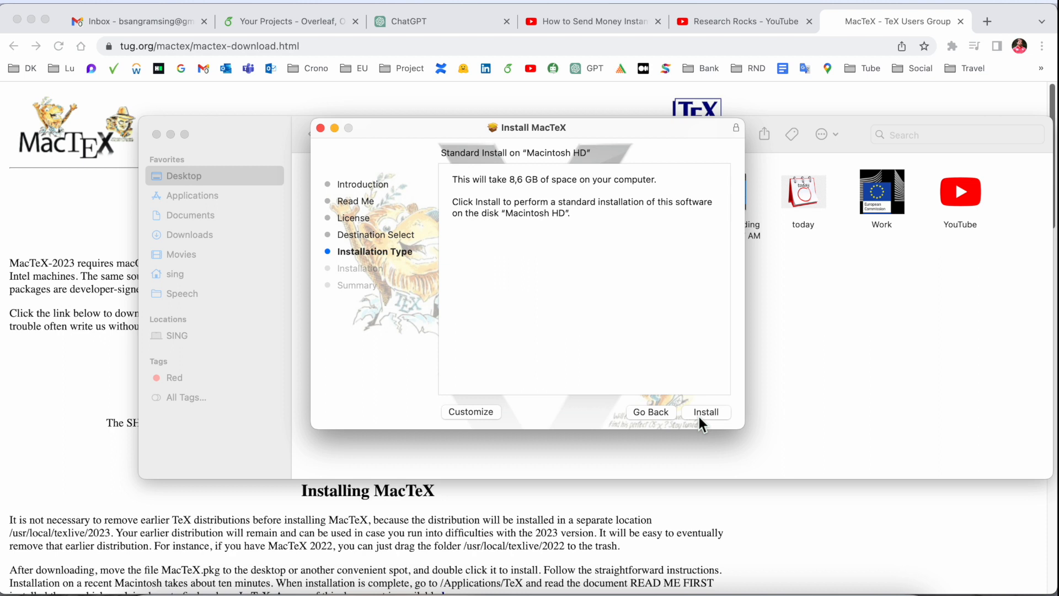
{"action": "mouse_move", "coordinate": [527, 202]}
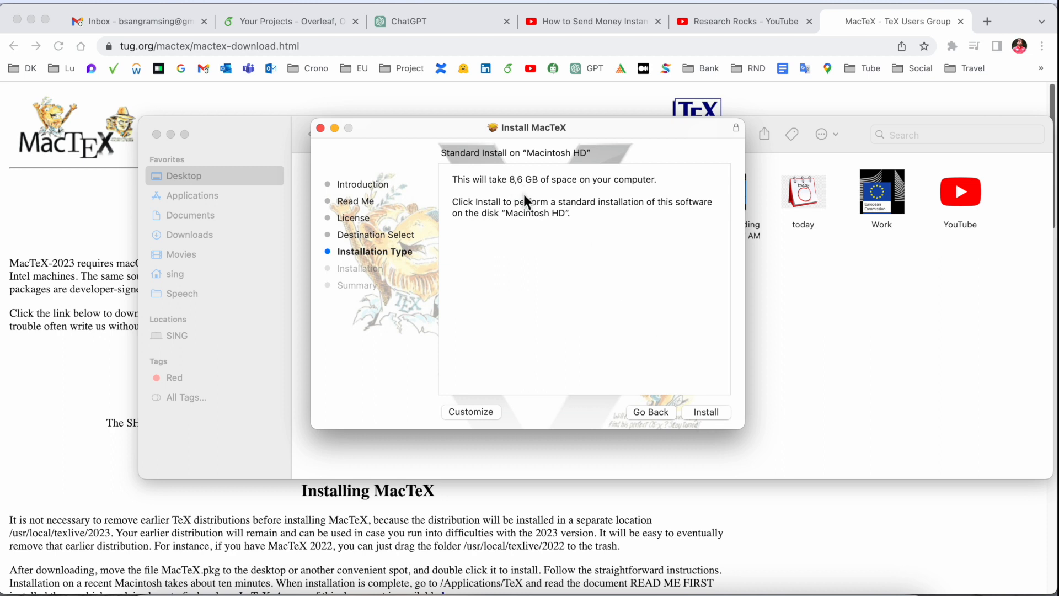
{"action": "mouse_move", "coordinate": [724, 419]}
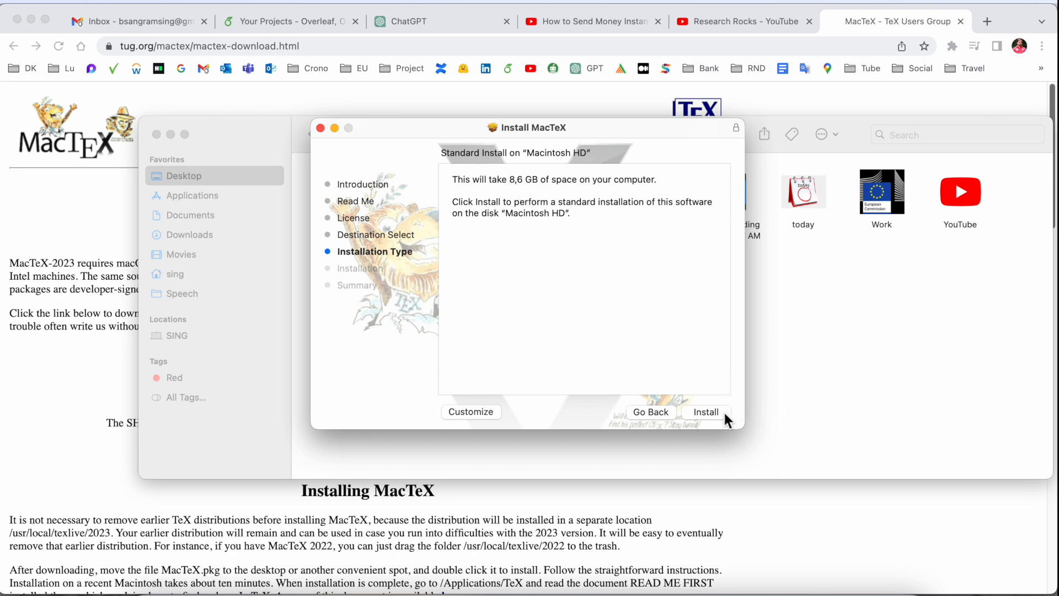
- Authorize and start the standard installation, then view the Overleaf projects list while it runs
{"action": "left_click", "coordinate": [704, 412]}
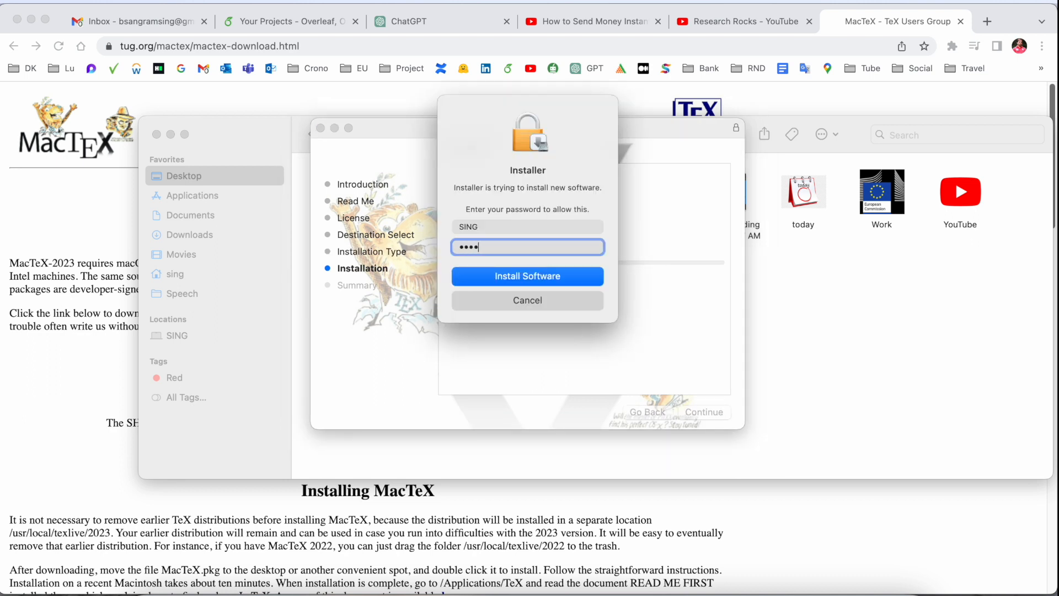
{"action": "left_click", "coordinate": [527, 276]}
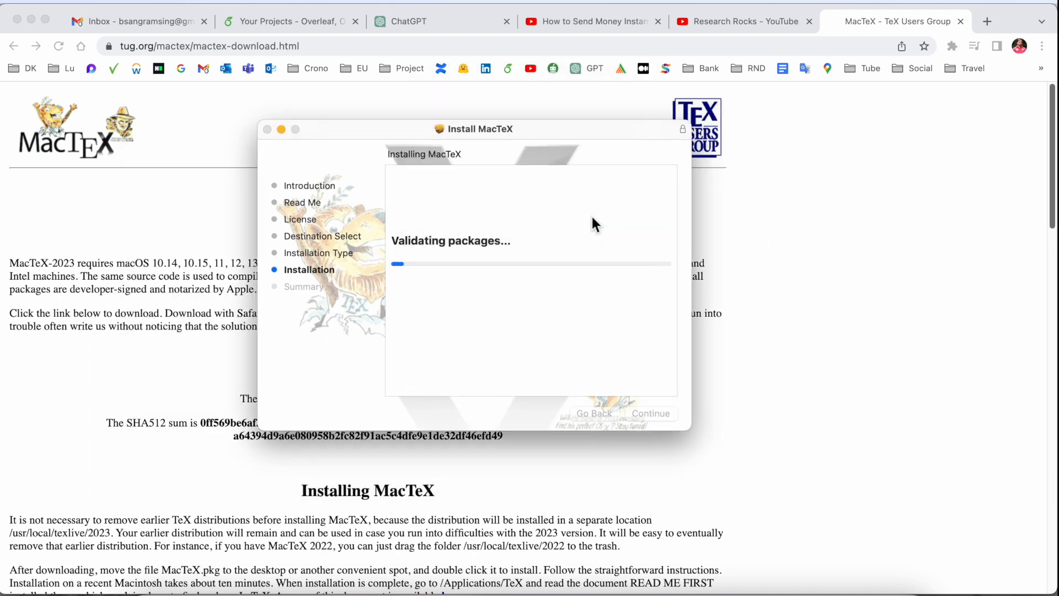
{"action": "mouse_move", "coordinate": [783, 578]}
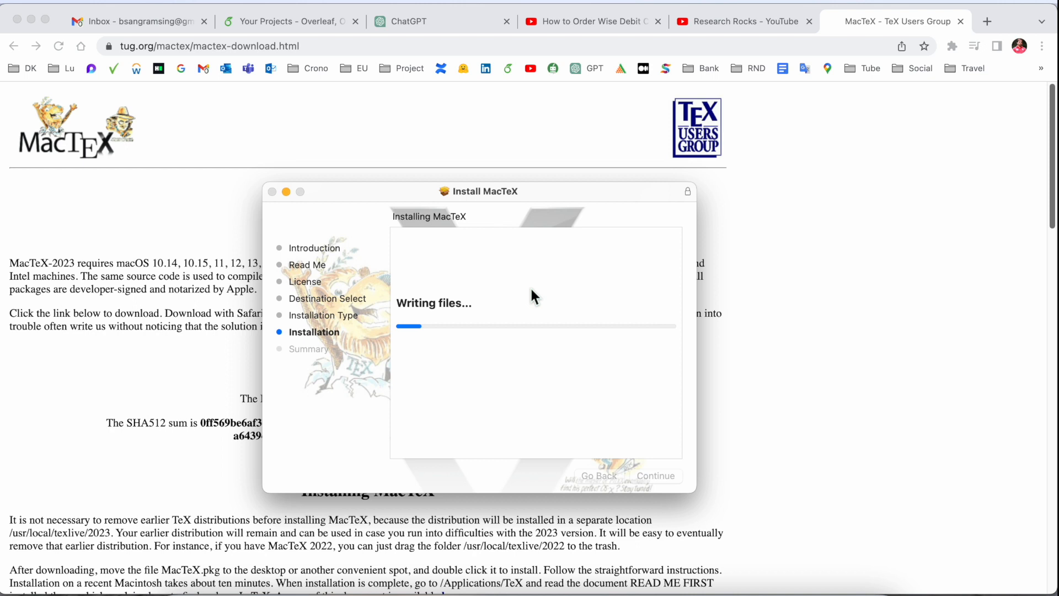
{"action": "left_click", "coordinate": [291, 21]}
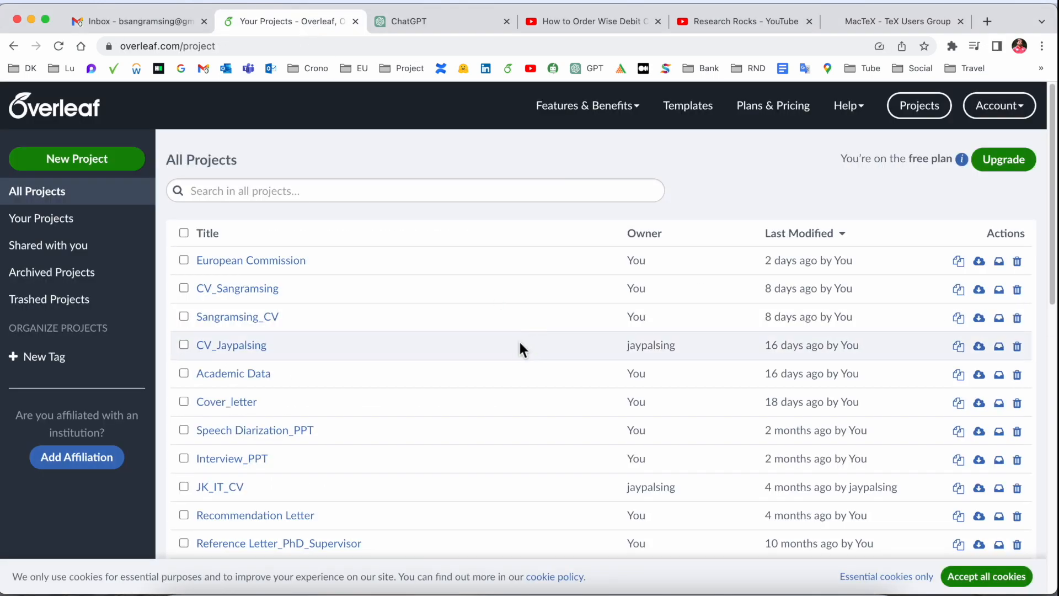
- Return from Overleaf to the successful installer, close it, and show TeXShop and TeX apps in Launchpad
{"action": "left_click", "coordinate": [196, 46]}
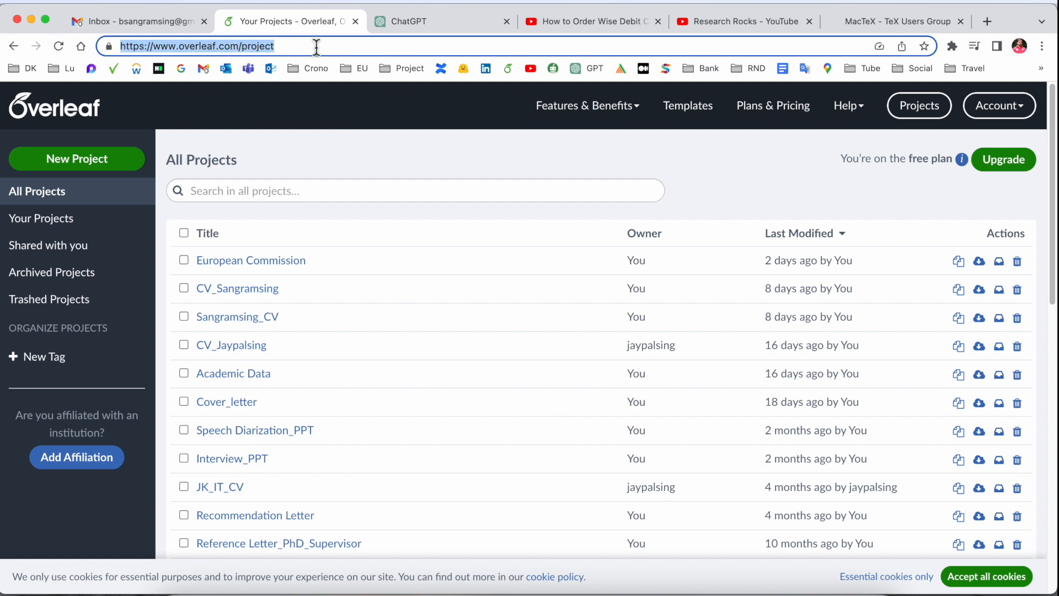
{"action": "left_click", "coordinate": [898, 21]}
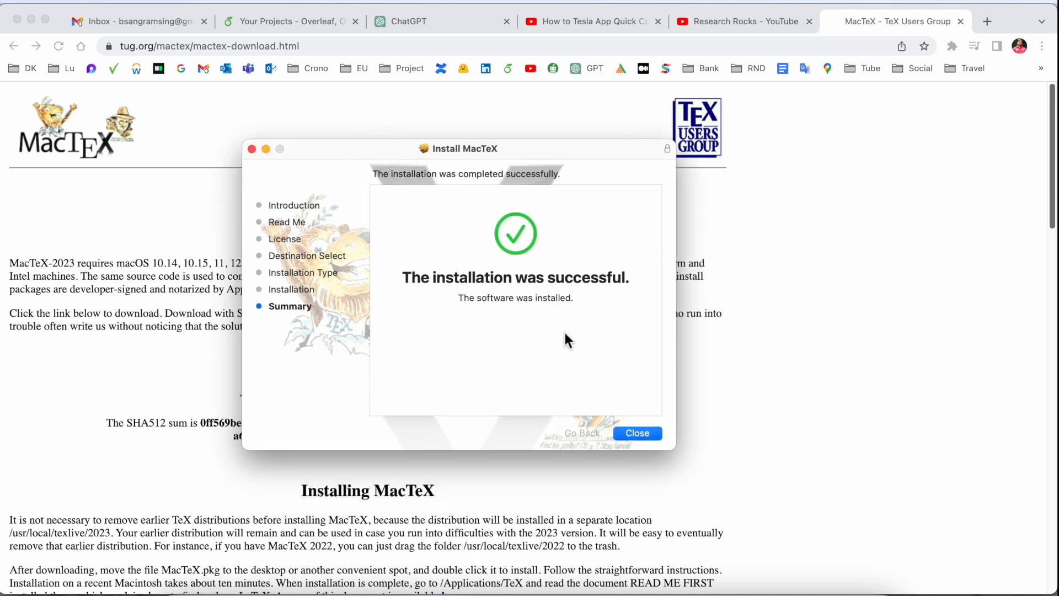
{"action": "left_click", "coordinate": [635, 433]}
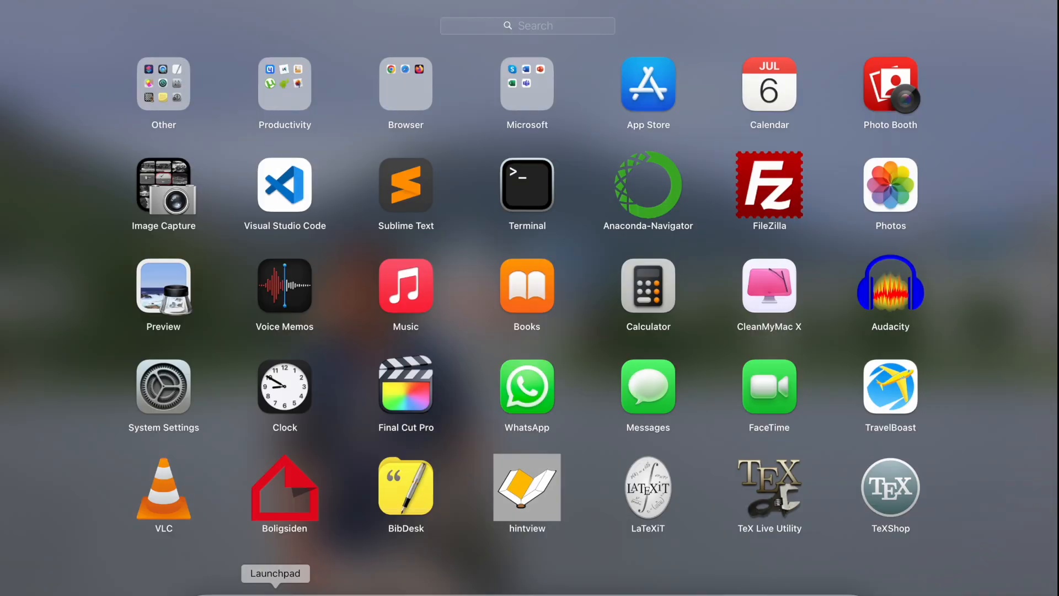
{"action": "mouse_move", "coordinate": [695, 524]}
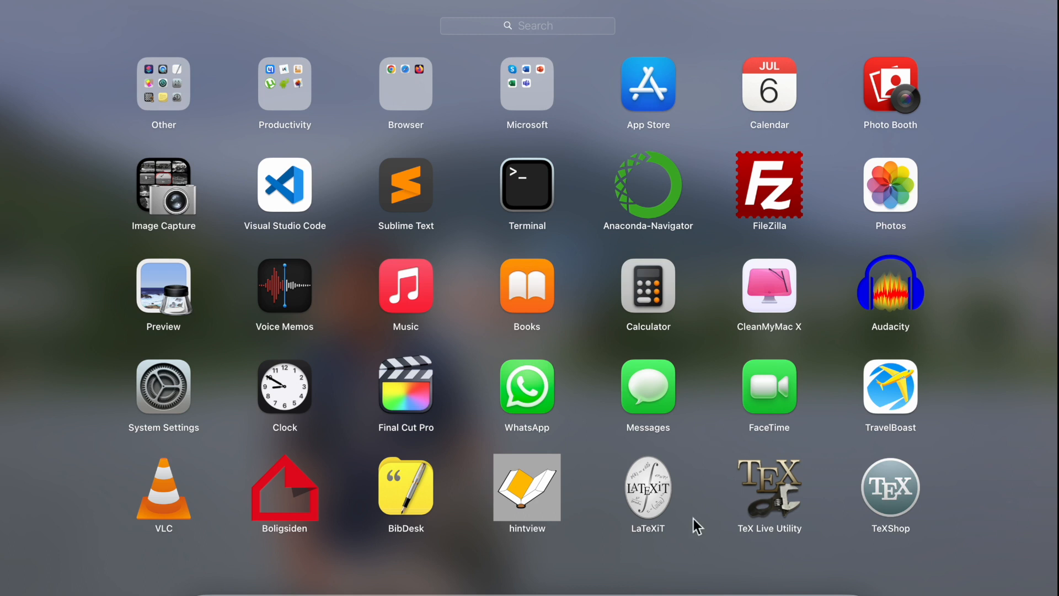
{"action": "mouse_move", "coordinate": [1005, 493]}
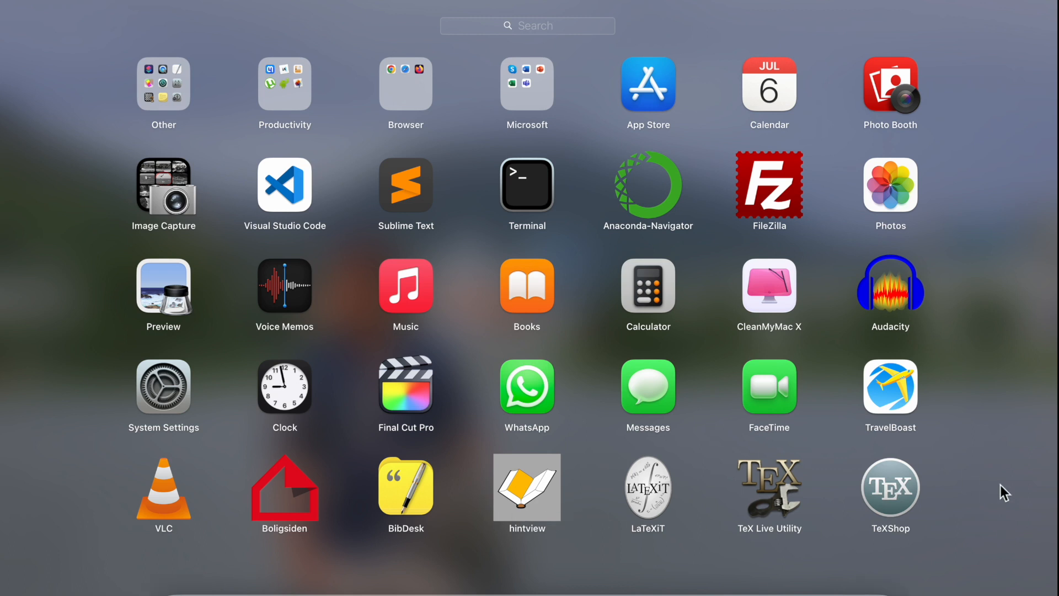